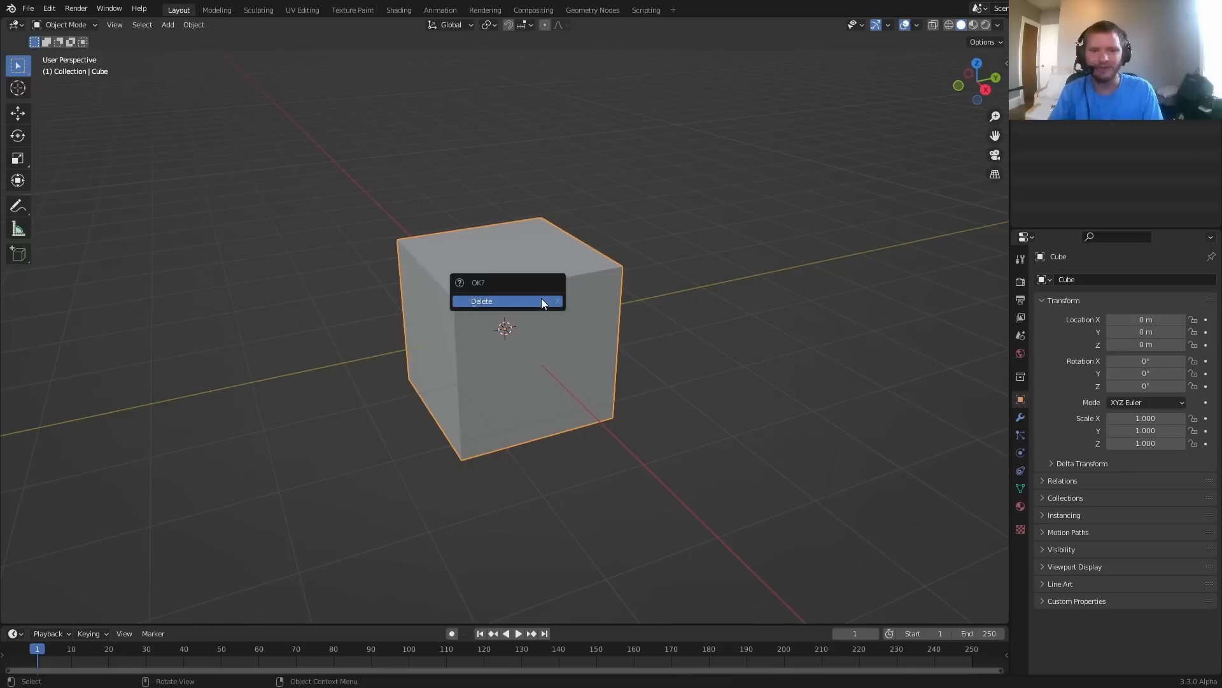
Delete the default cube and add a mesh circle at the scene origin
click(481, 301)
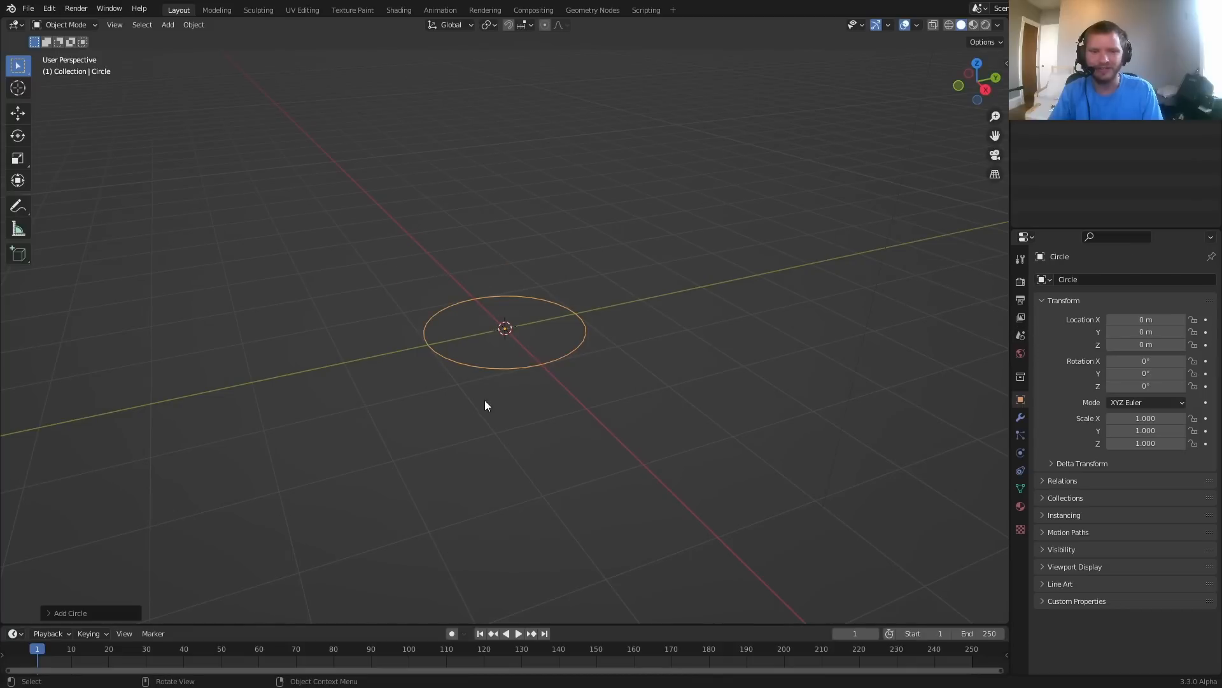
click(70, 612)
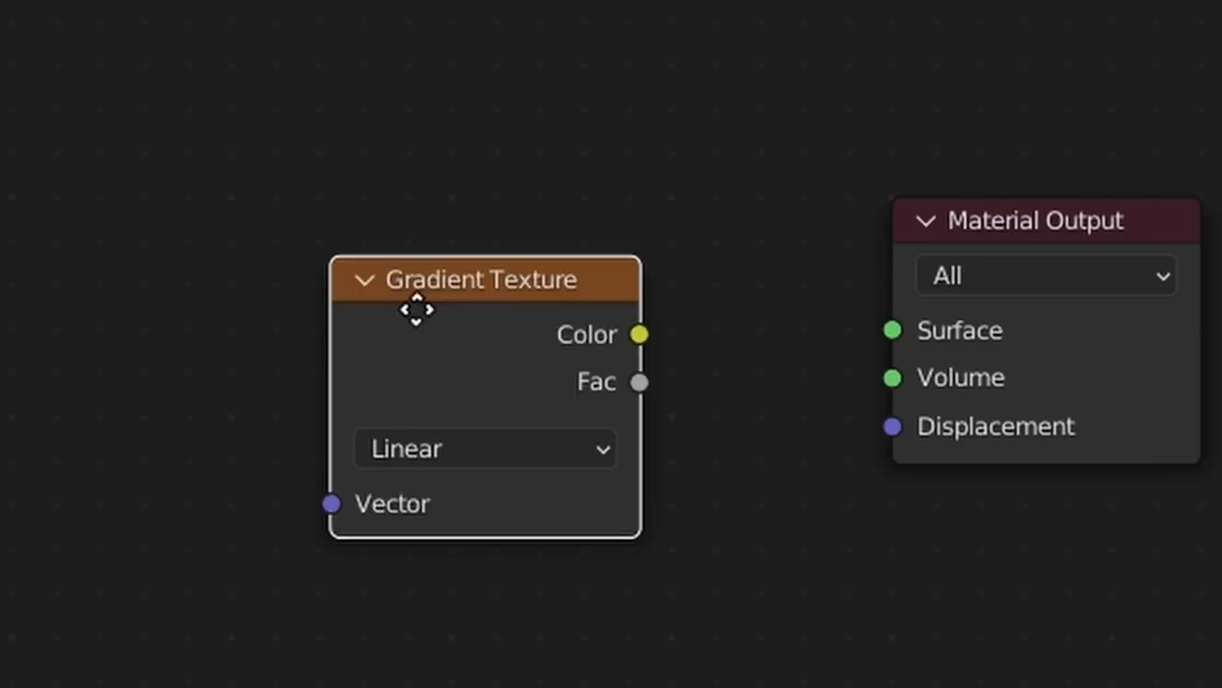
Wire the Gradient Texture colour into the material surface and make it Radial
drag(640, 334, 789, 306)
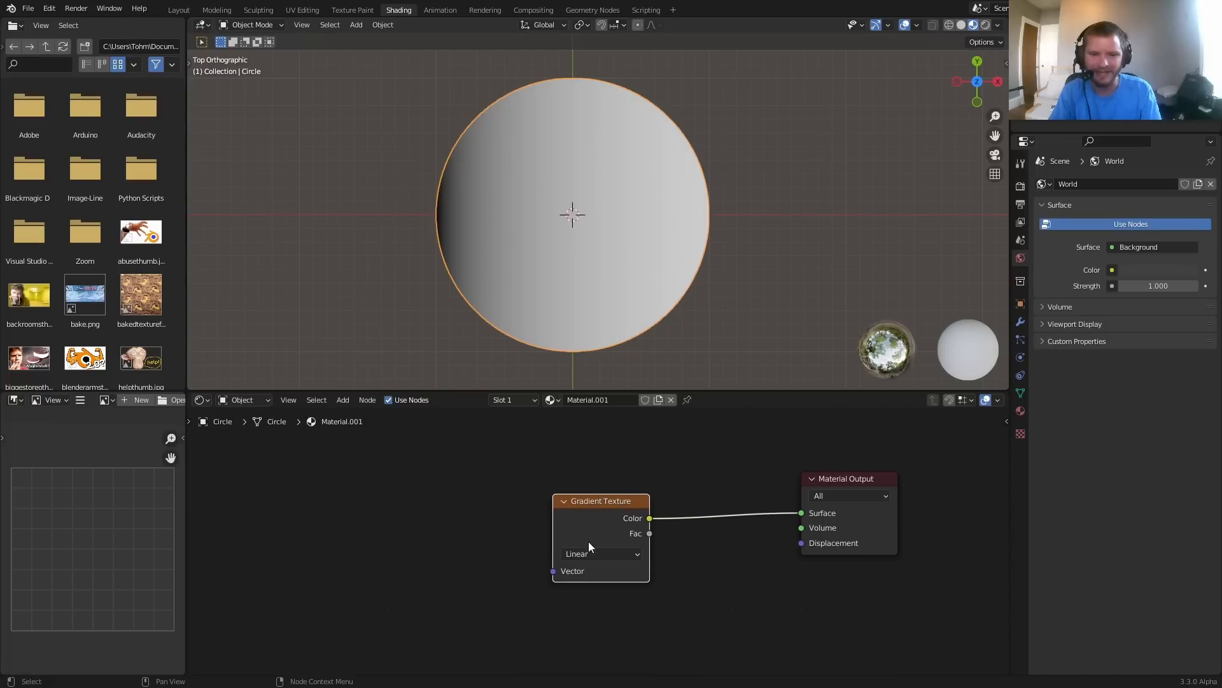
click(600, 554)
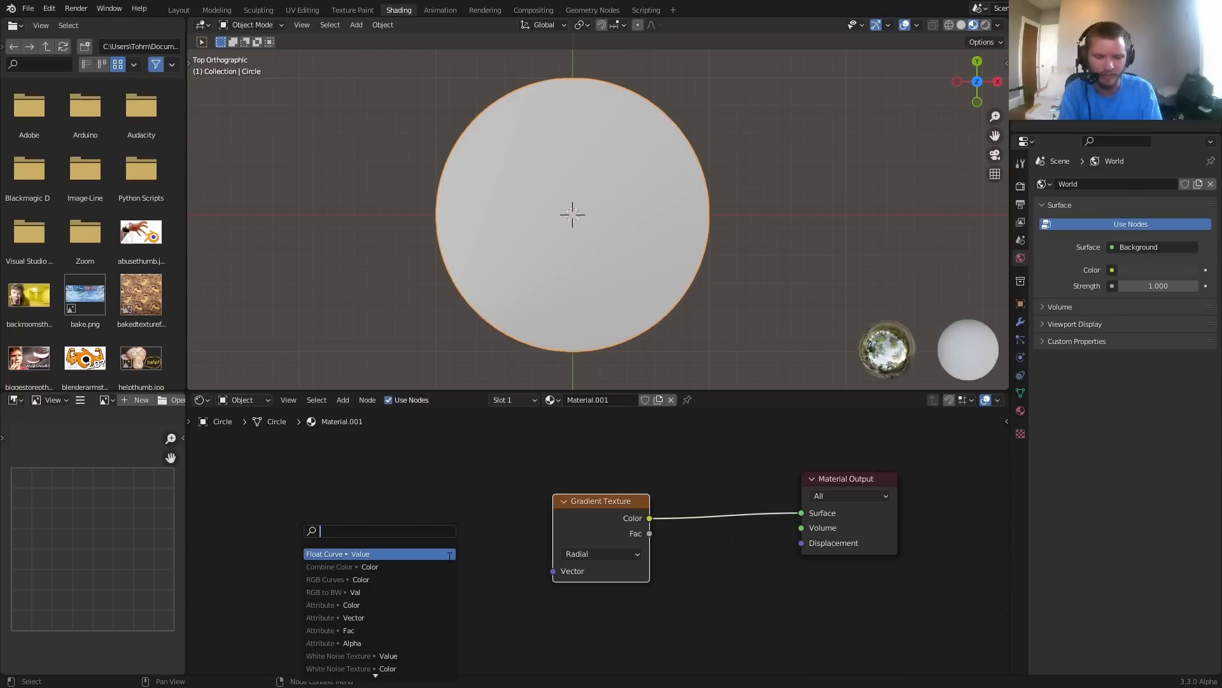
Add a Texture Coordinate node and drive the gradient vector from its Object output
text(object co)
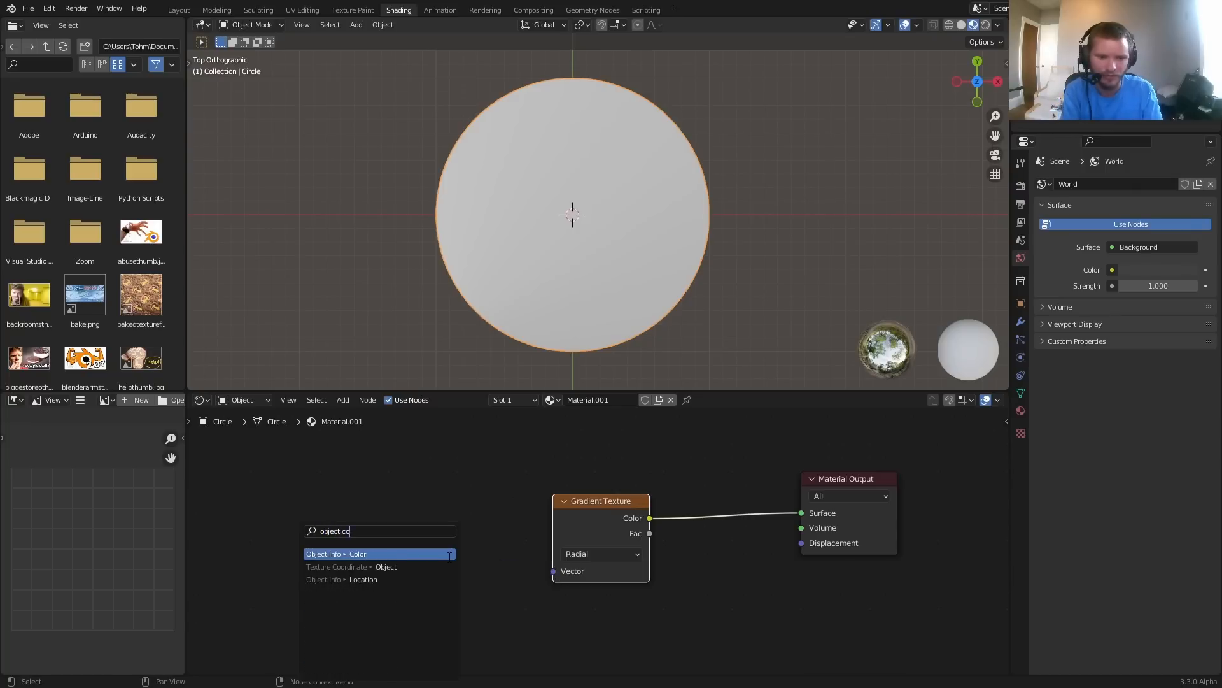
click(336, 565)
text(ma)
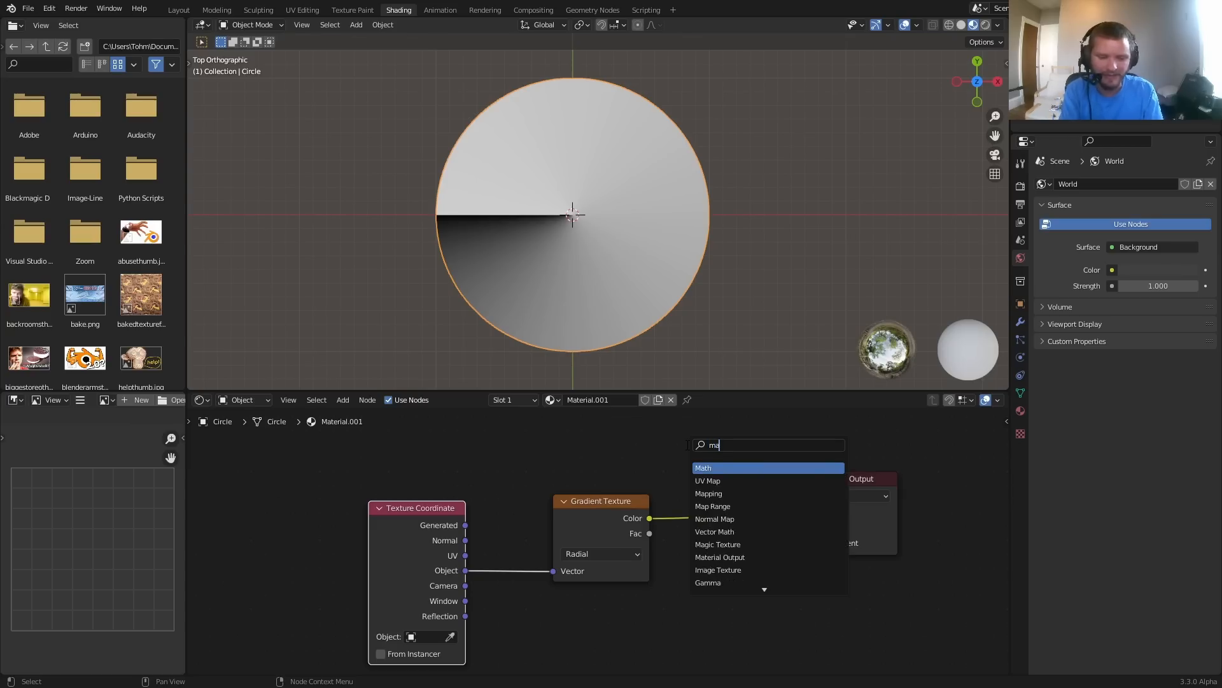
Snap the gradient with a Math node into White Noise, adjusting Increment for slice count
click(703, 467)
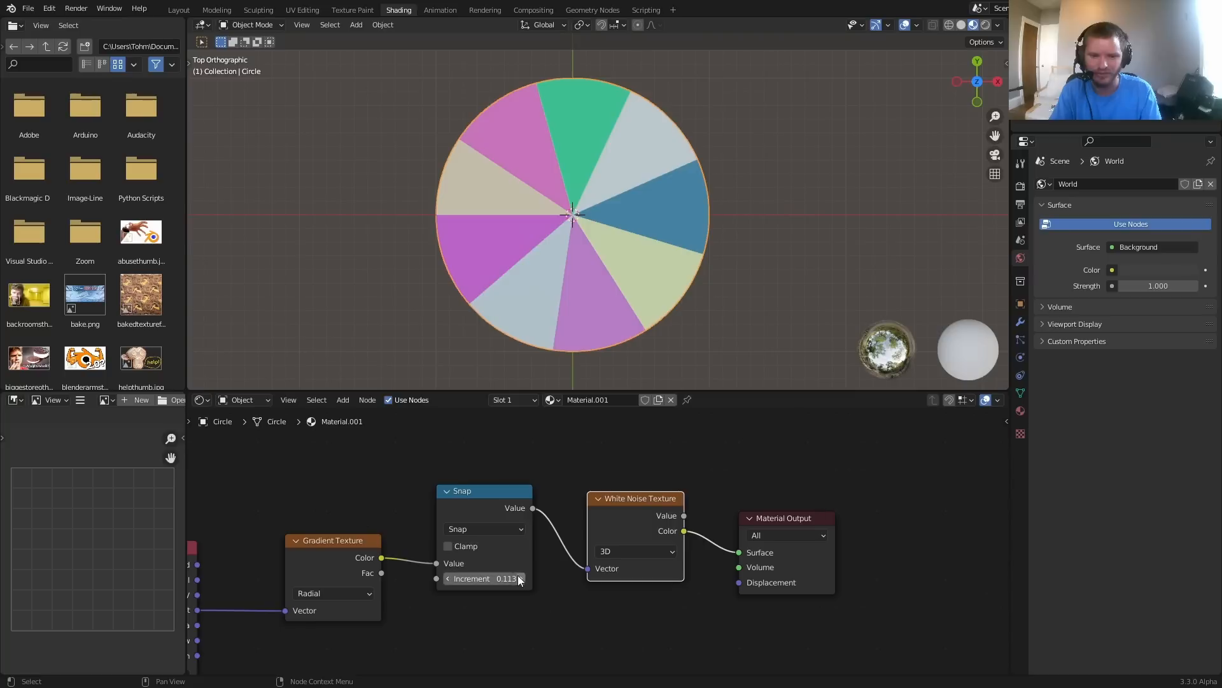
drag(491, 578, 463, 578)
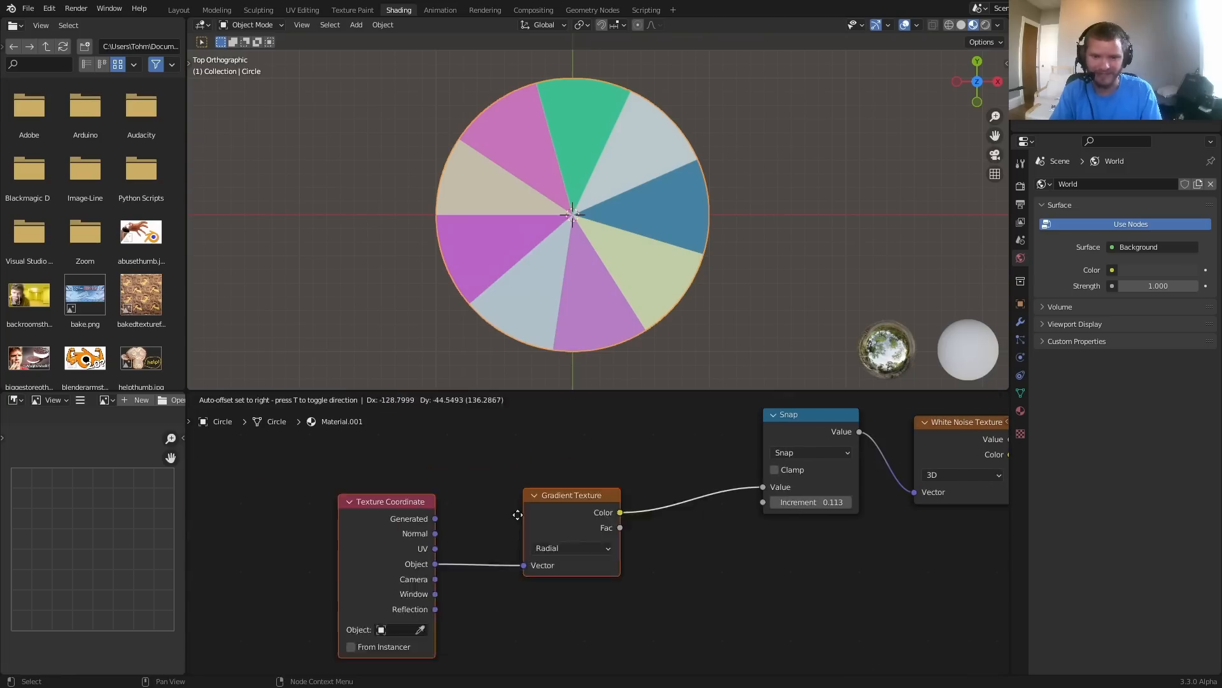
Insert RGB Curves before Snap, bend its curve and raise Increment for uneven slices
text(rgb)
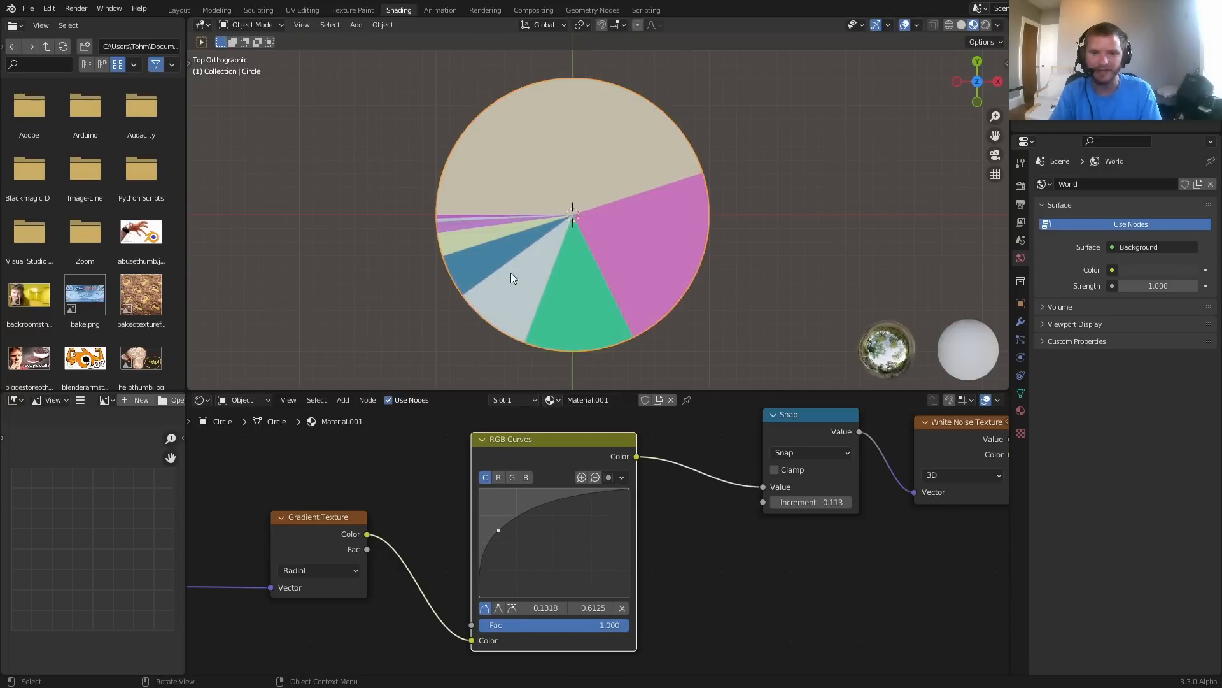
scroll(up, 3)
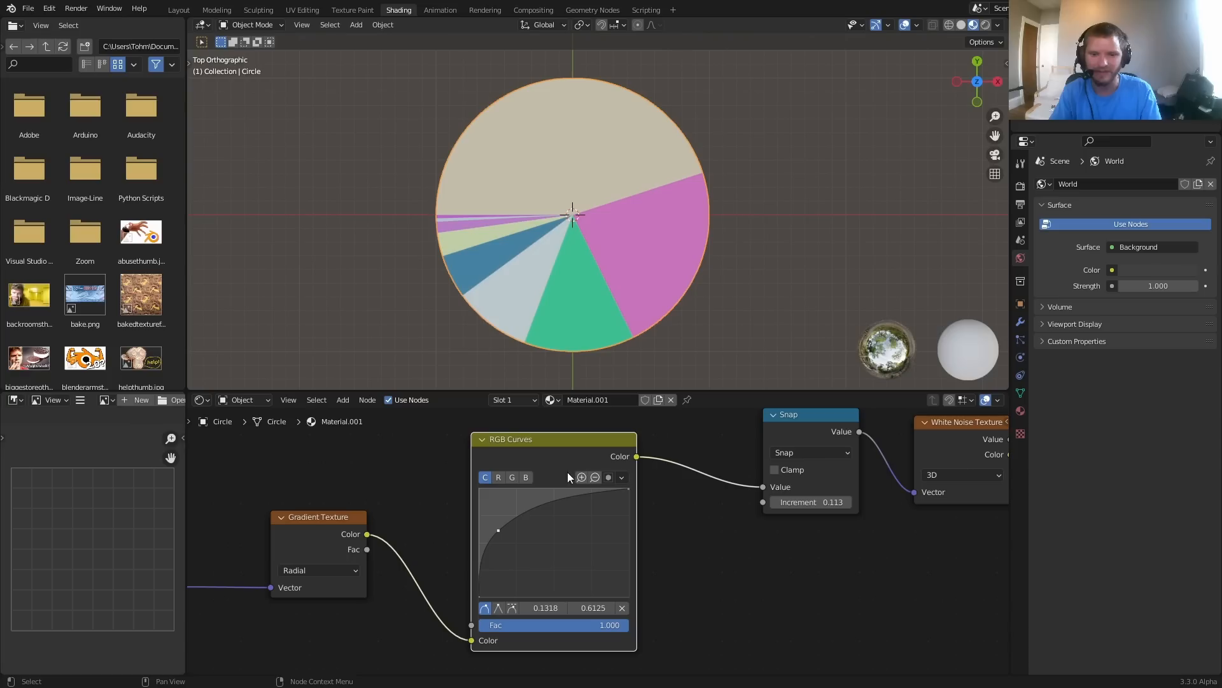
drag(496, 530, 559, 547)
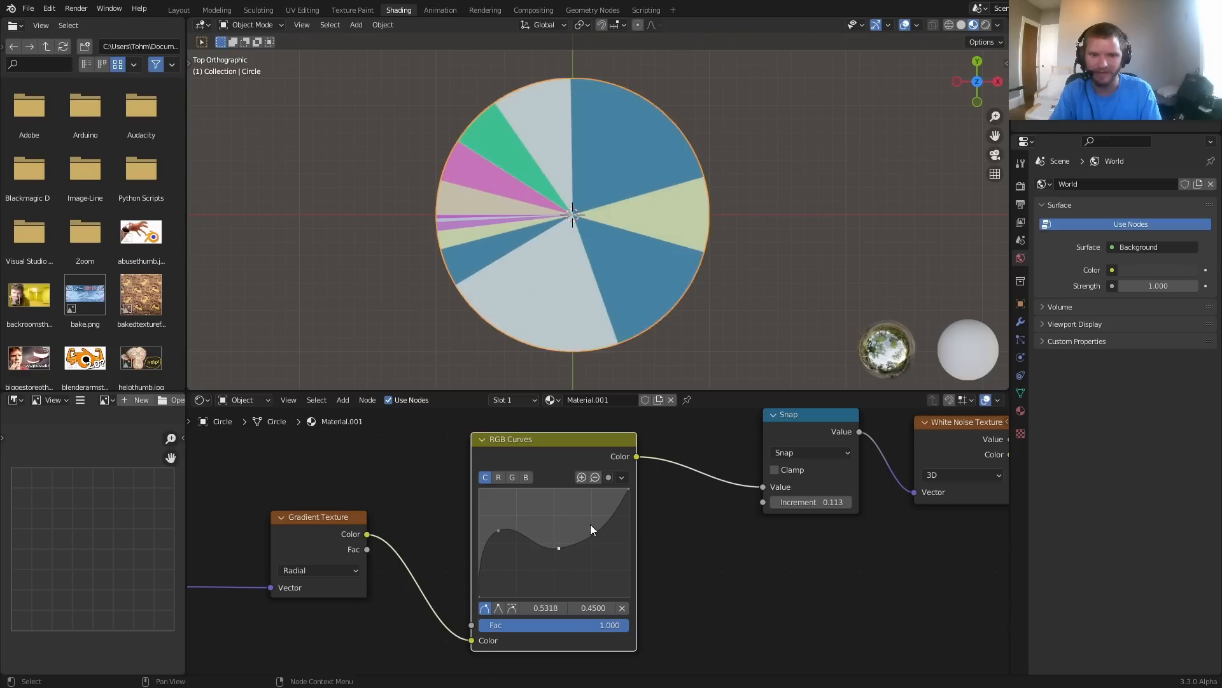
drag(559, 548, 593, 494)
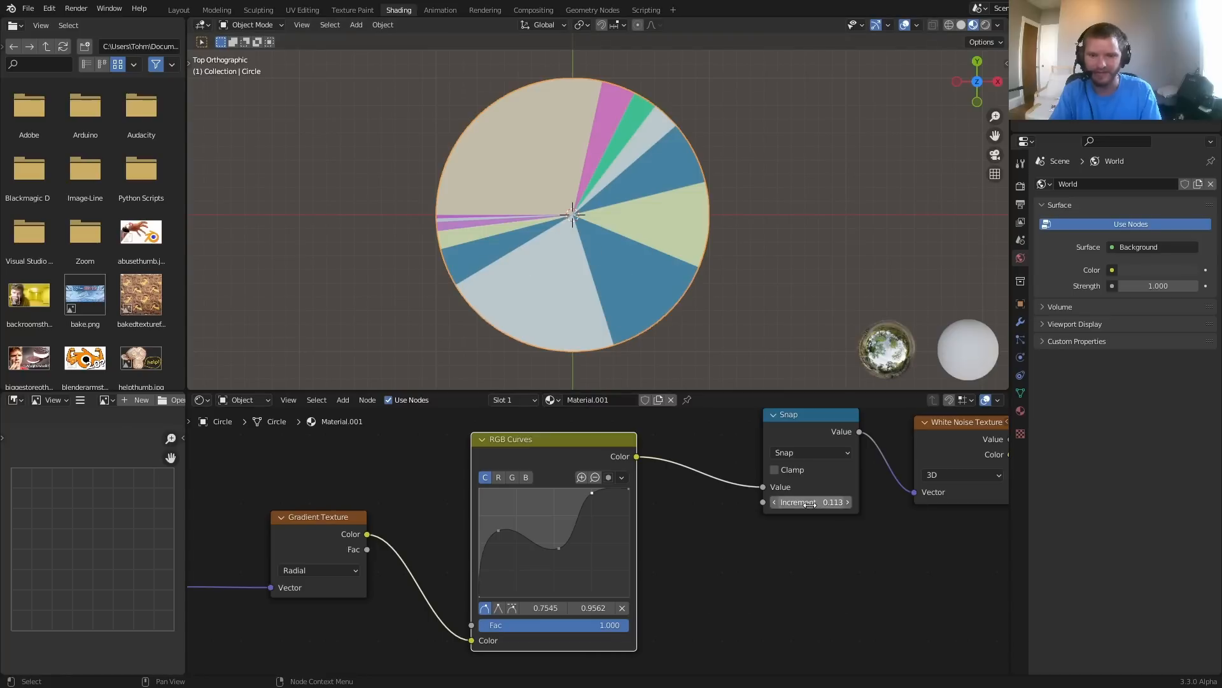
drag(811, 501, 826, 502)
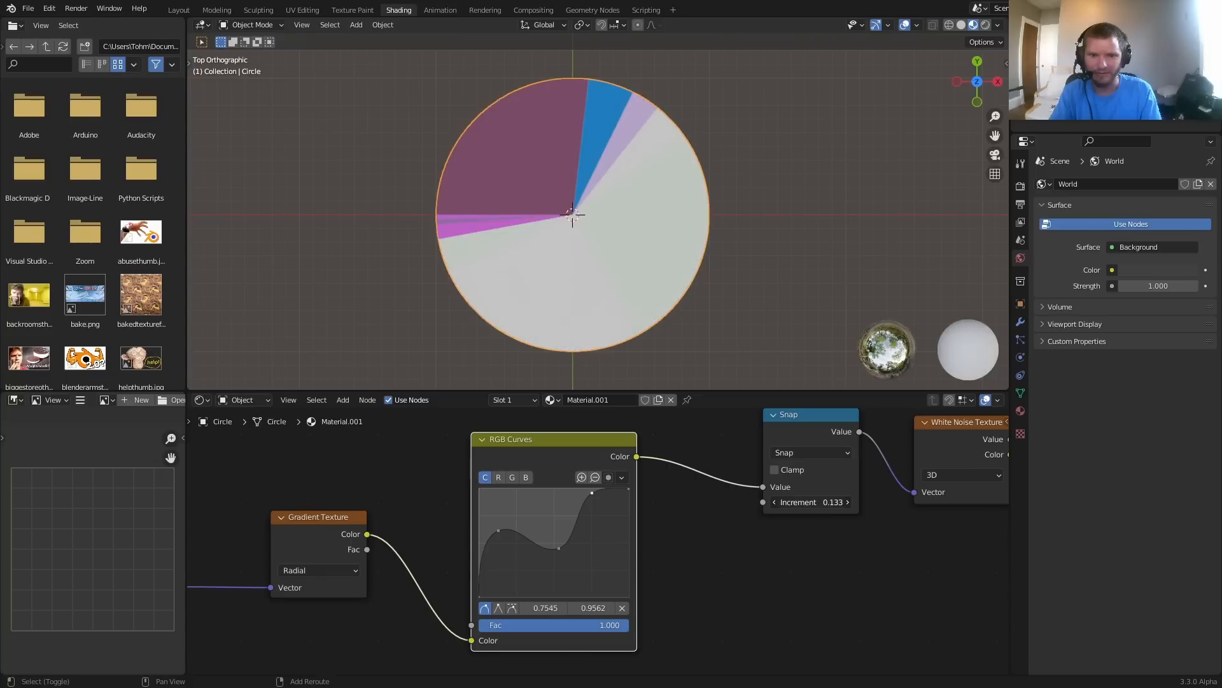